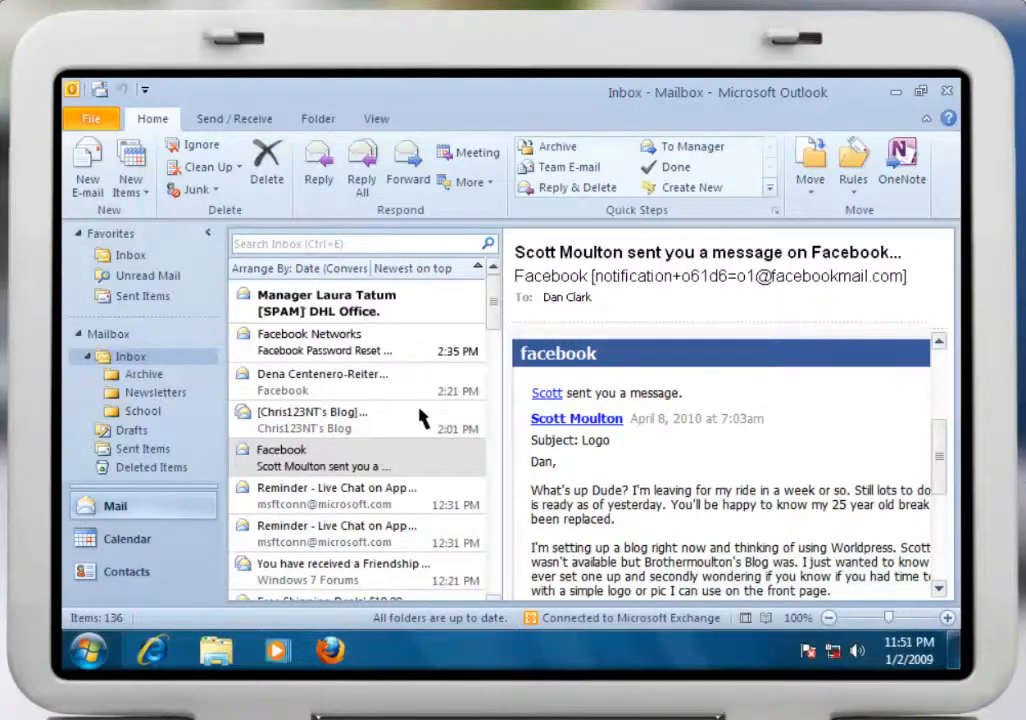
{"action": "mouse_move", "coordinate": [443, 303]}
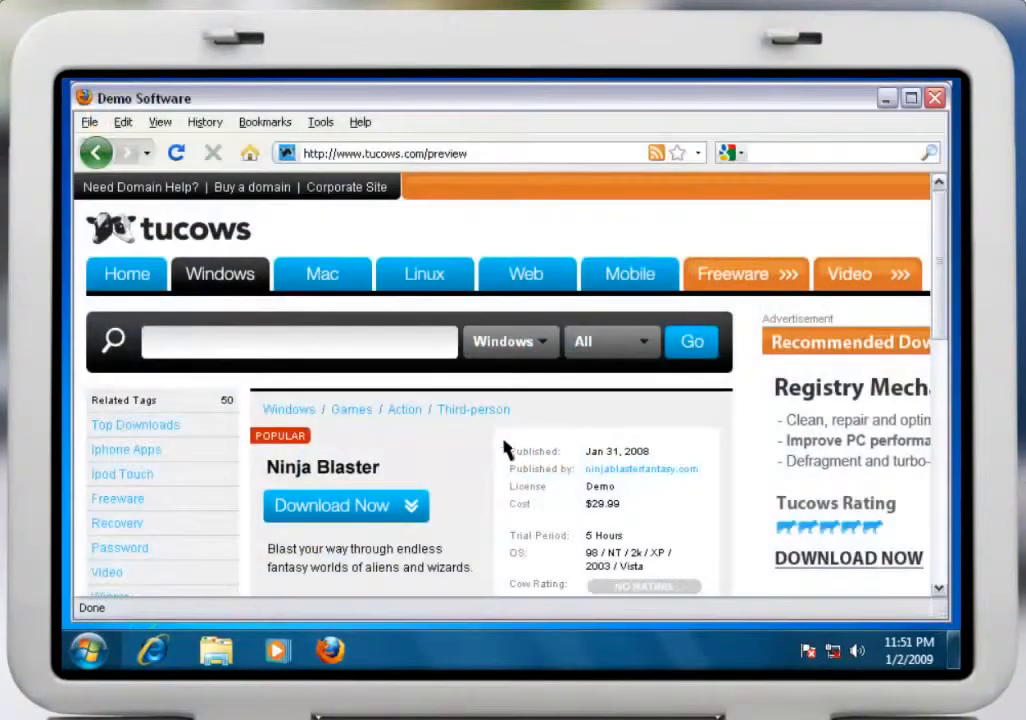
{"action": "mouse_move", "coordinate": [440, 470]}
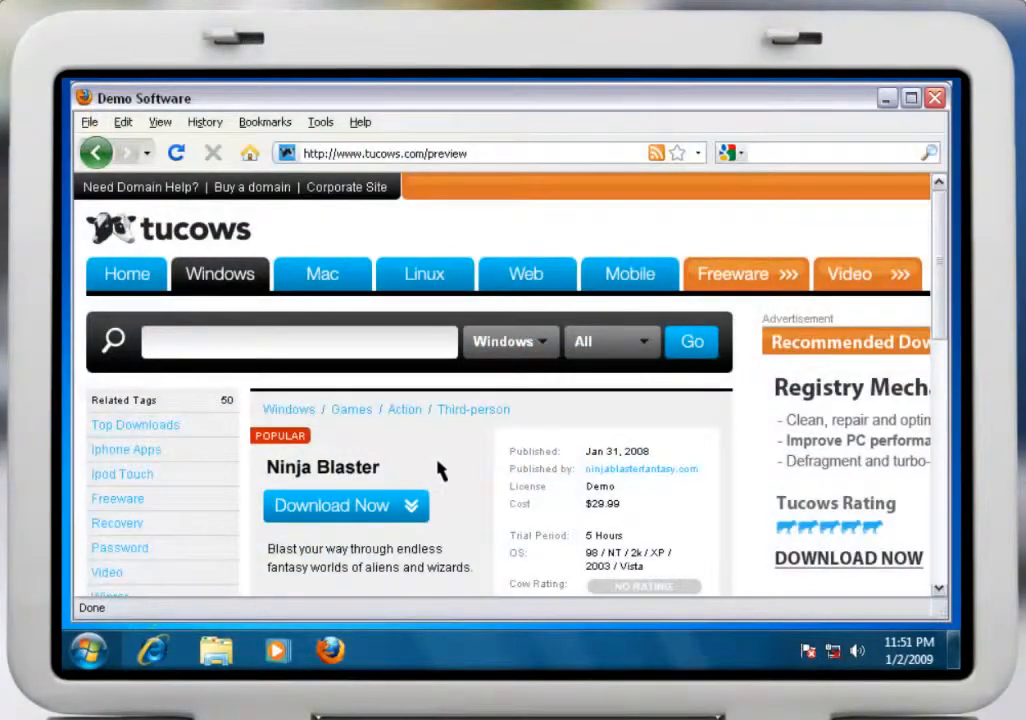
- Download Ninja Blaster from the Tucows page and run advisor.exe
{"action": "left_click", "coordinate": [346, 505]}
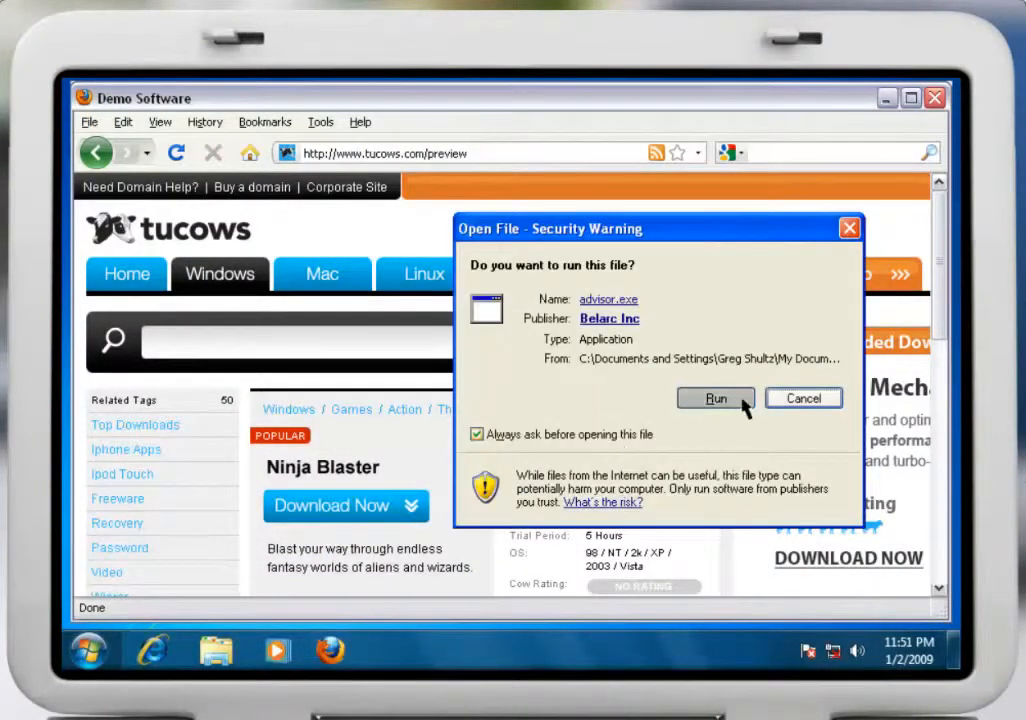
{"action": "left_click", "coordinate": [715, 398]}
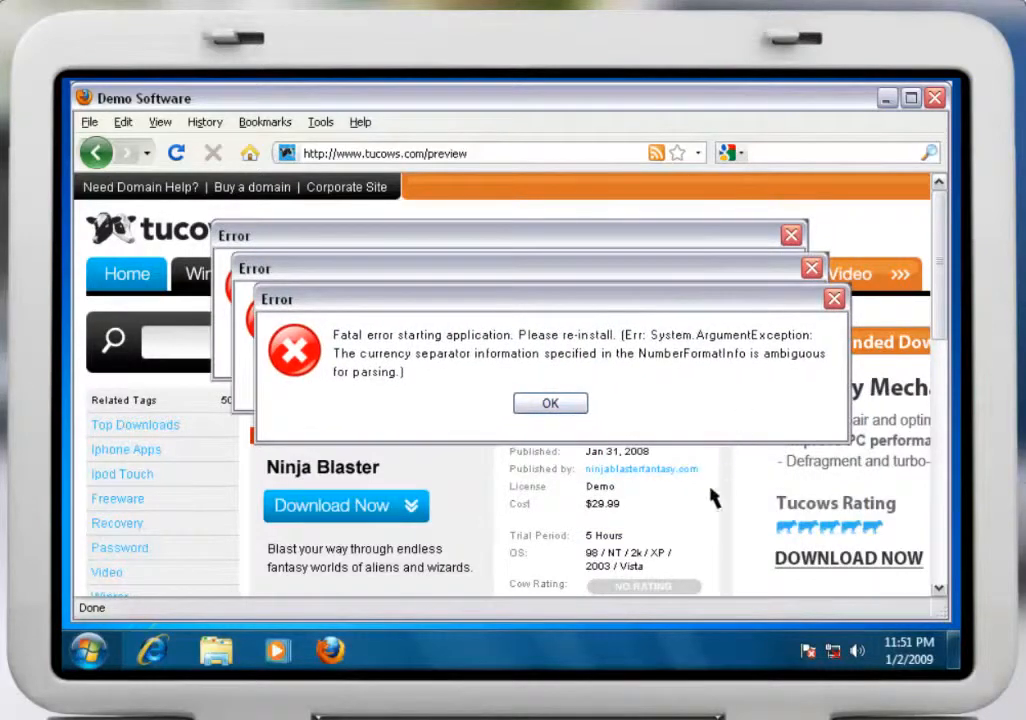
{"action": "mouse_move", "coordinate": [697, 548]}
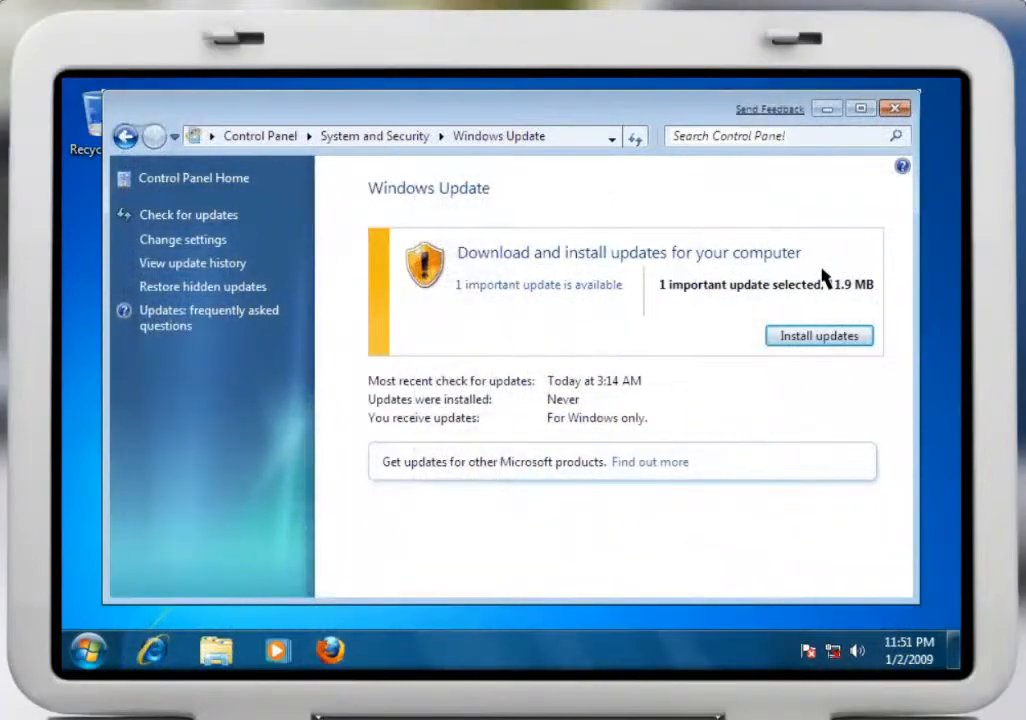
- Install the important Windows update and dismiss the Firefox crash report without sending
{"action": "left_click", "coordinate": [819, 335]}
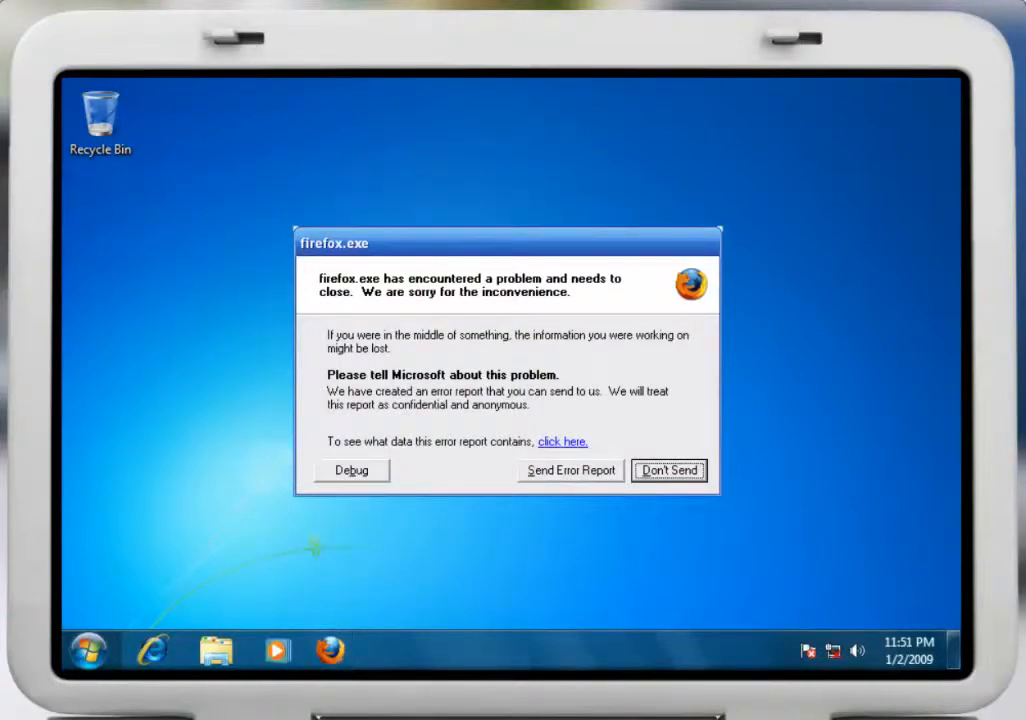
{"action": "left_click", "coordinate": [668, 470]}
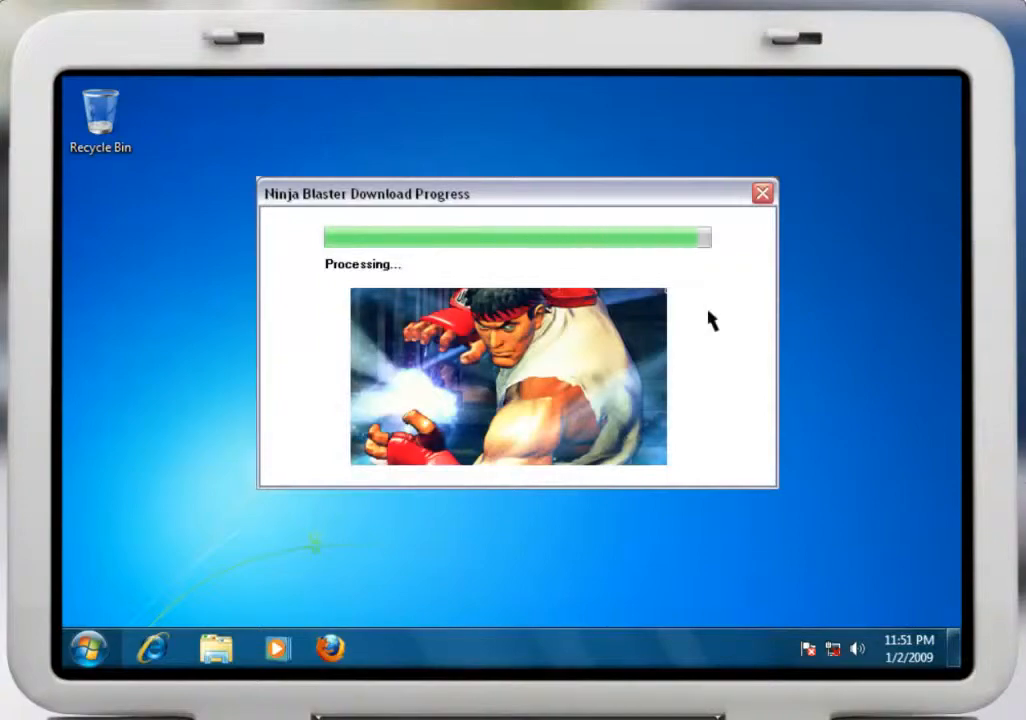
- Let the Ninja Blaster download finish, then dismiss Outlook's crash report without sending
{"action": "left_click", "coordinate": [762, 192]}
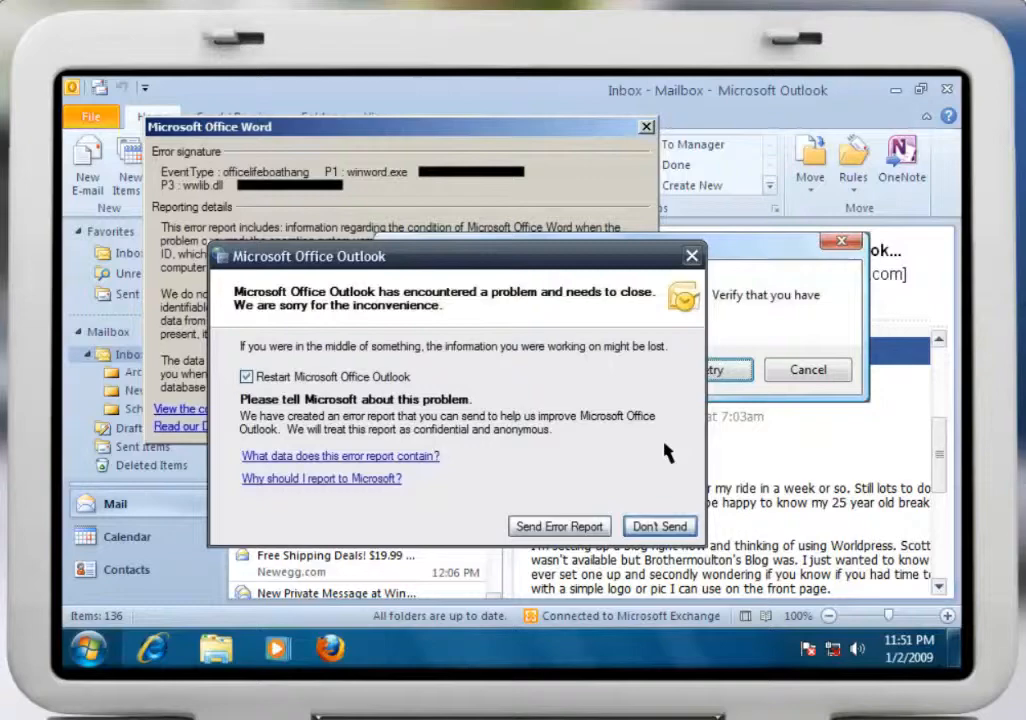
{"action": "left_click", "coordinate": [660, 526]}
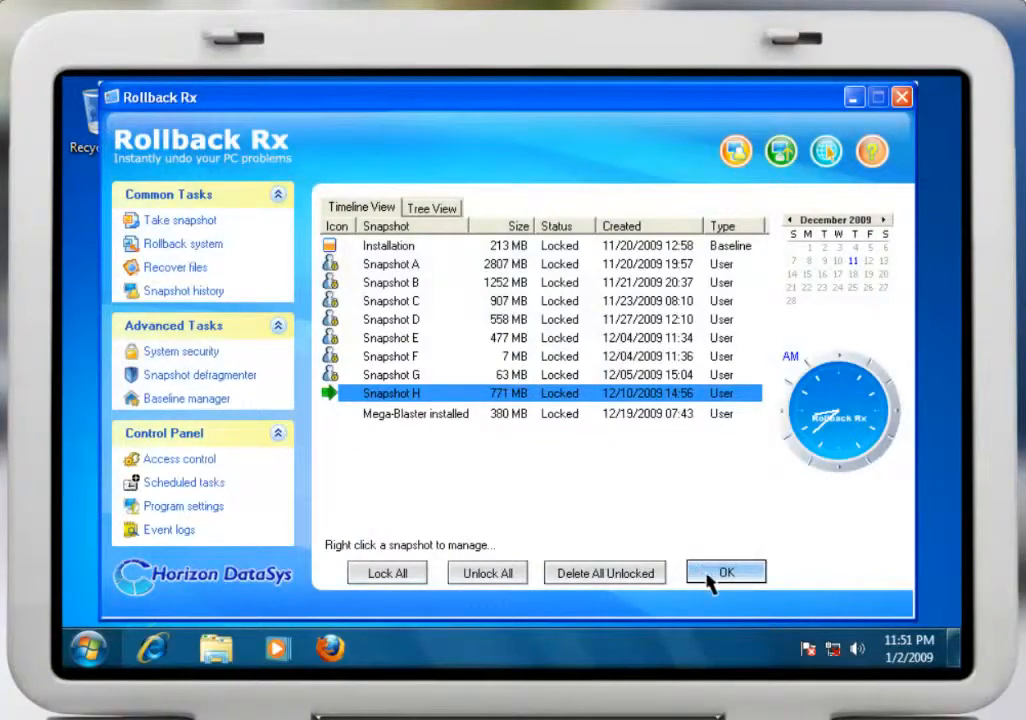
- Roll back to Snapshot G from the snapshot history timeline
{"action": "left_click", "coordinate": [725, 572]}
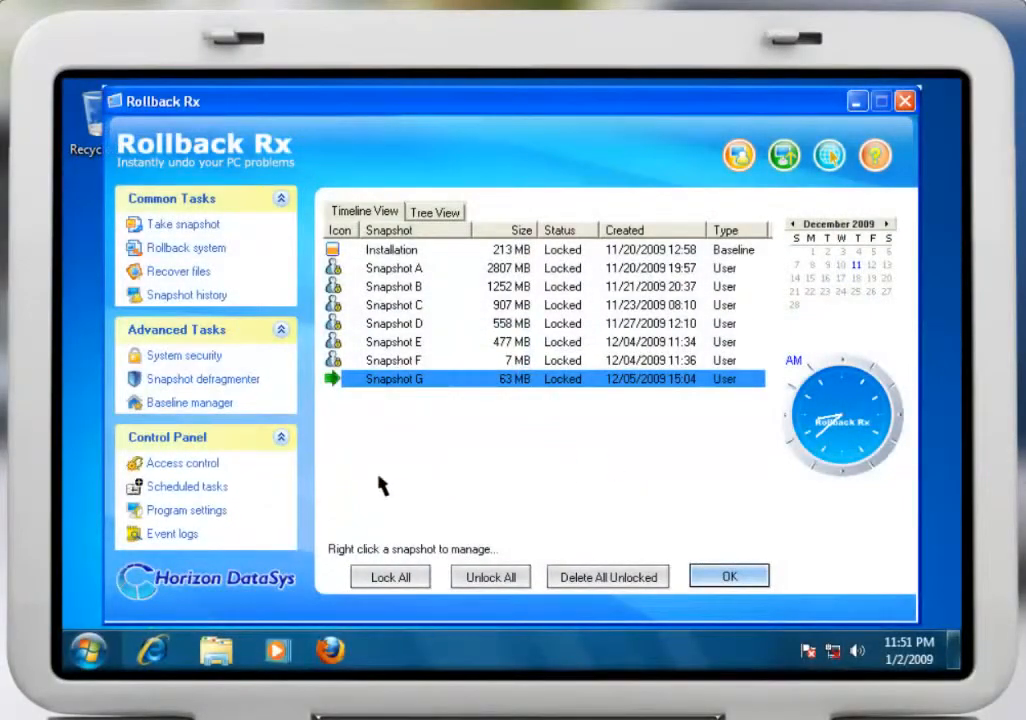
- Add a daily snapshot task in Scheduled tasks
{"action": "left_click", "coordinate": [187, 486]}
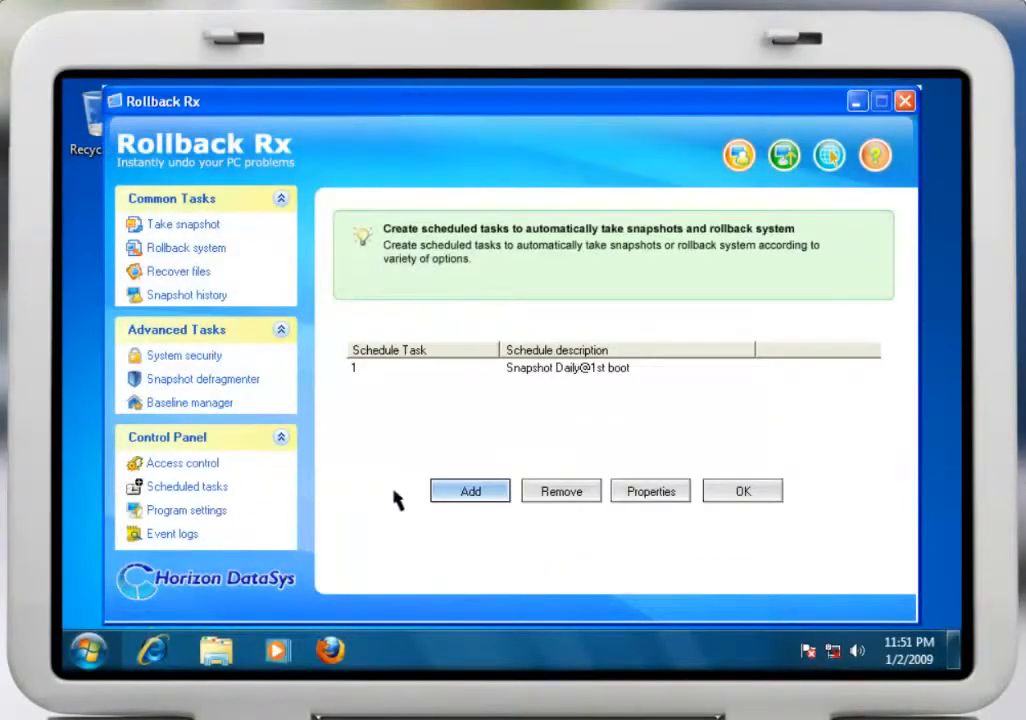
{"action": "left_click", "coordinate": [470, 491]}
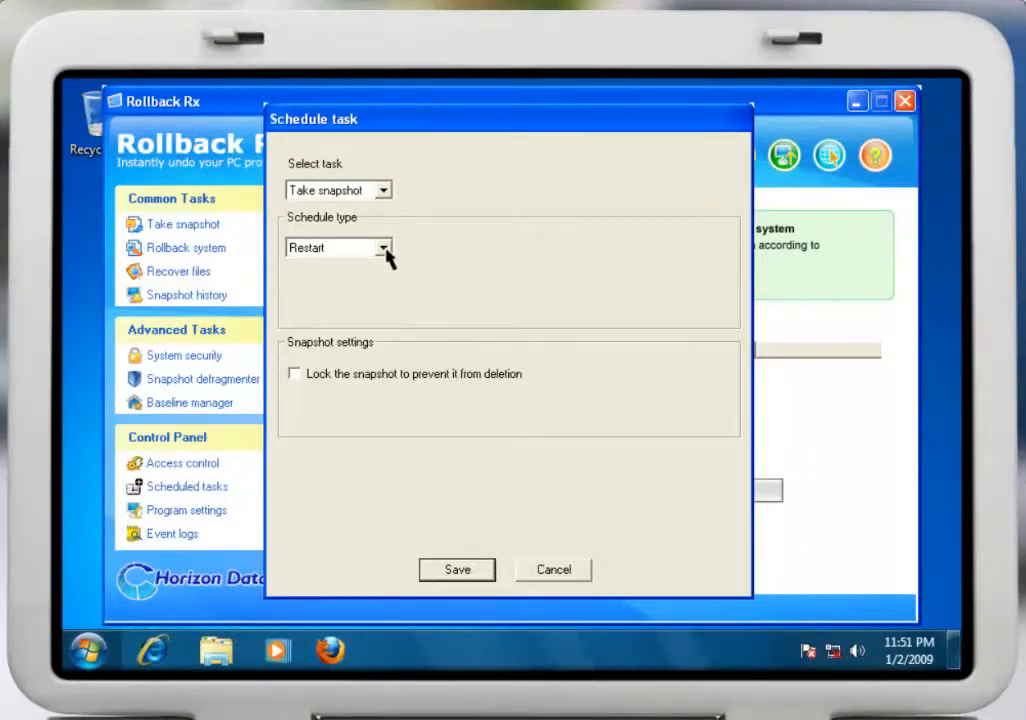
{"action": "left_click", "coordinate": [383, 247]}
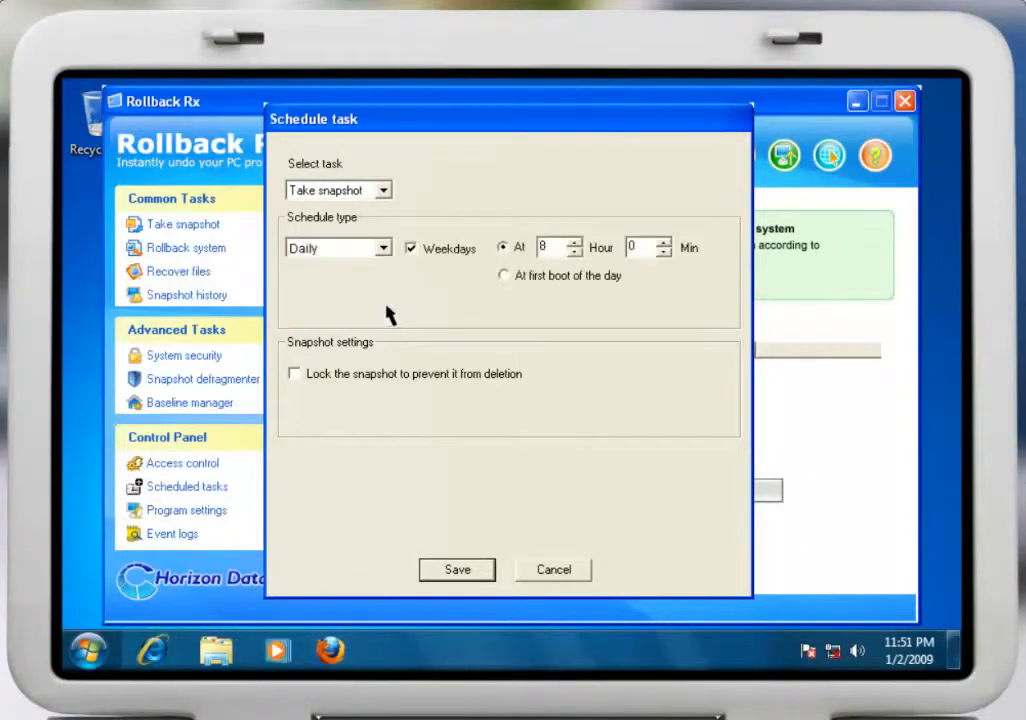
{"action": "mouse_move", "coordinate": [542, 448]}
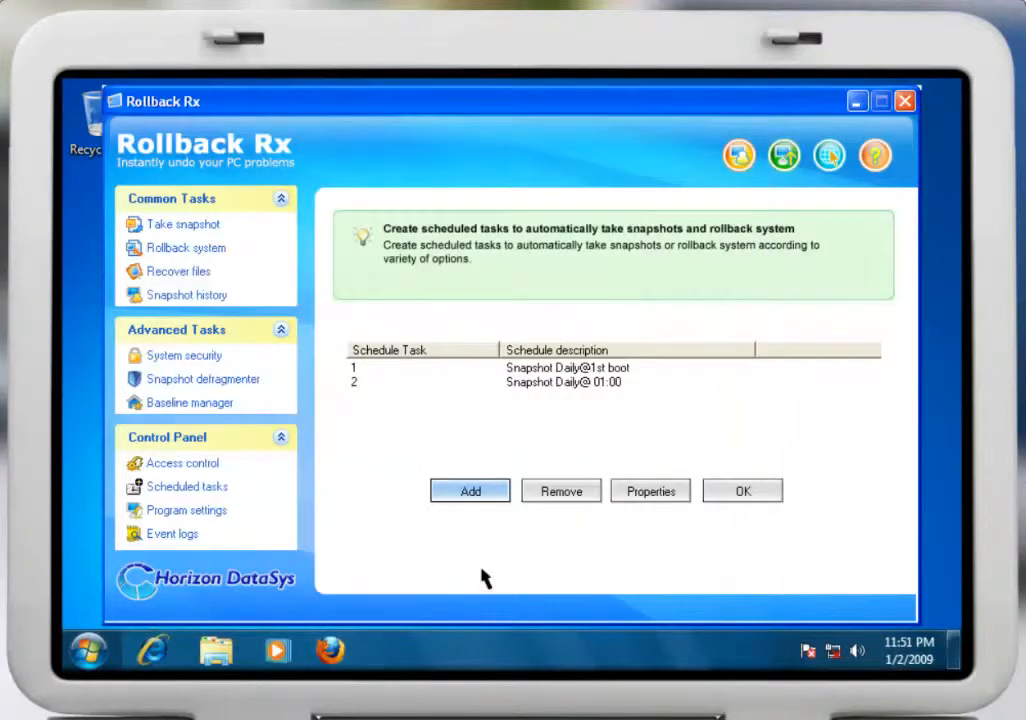
{"action": "mouse_move", "coordinate": [218, 500]}
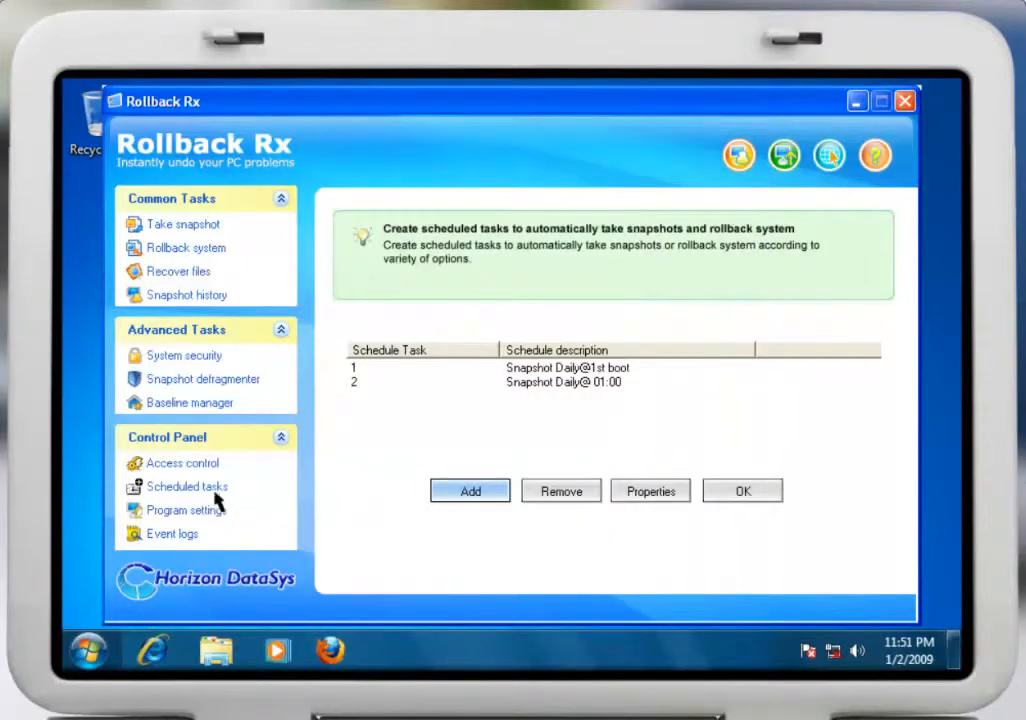
- Add an event-driven snapshot task triggered when Word.exe runs
{"action": "left_click", "coordinate": [470, 491]}
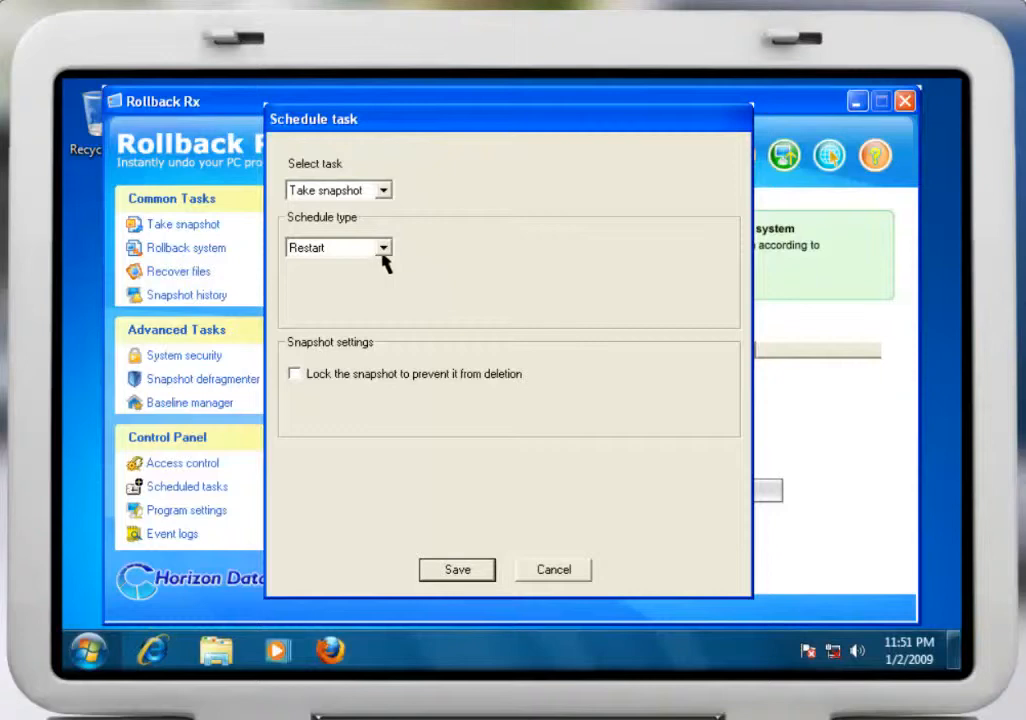
{"action": "left_click", "coordinate": [382, 247]}
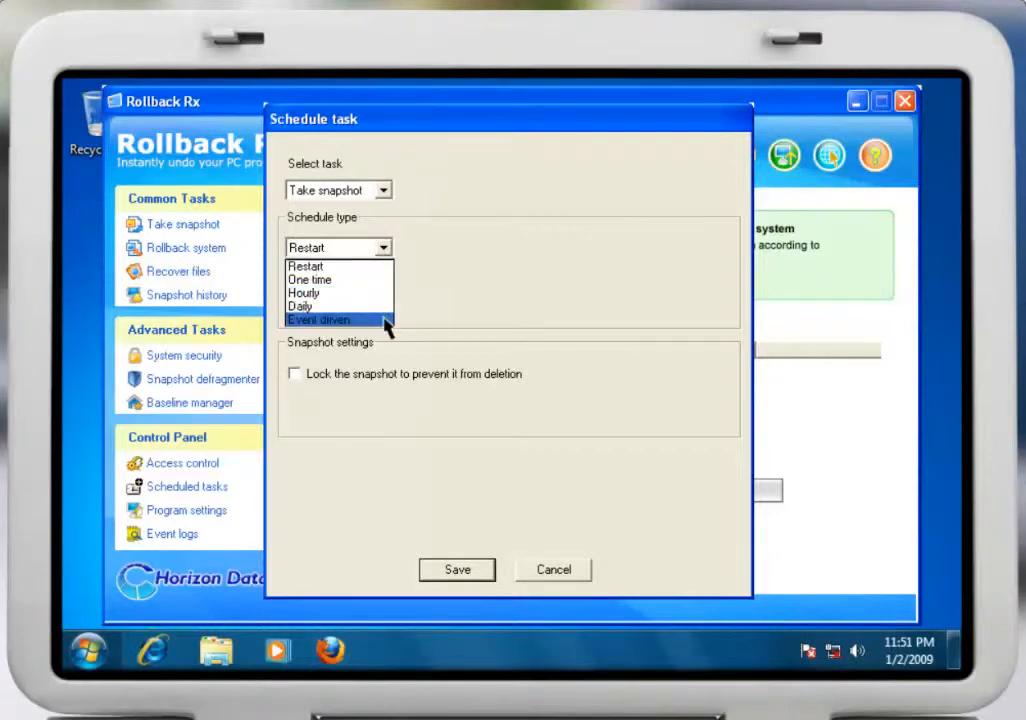
{"action": "left_click", "coordinate": [319, 320]}
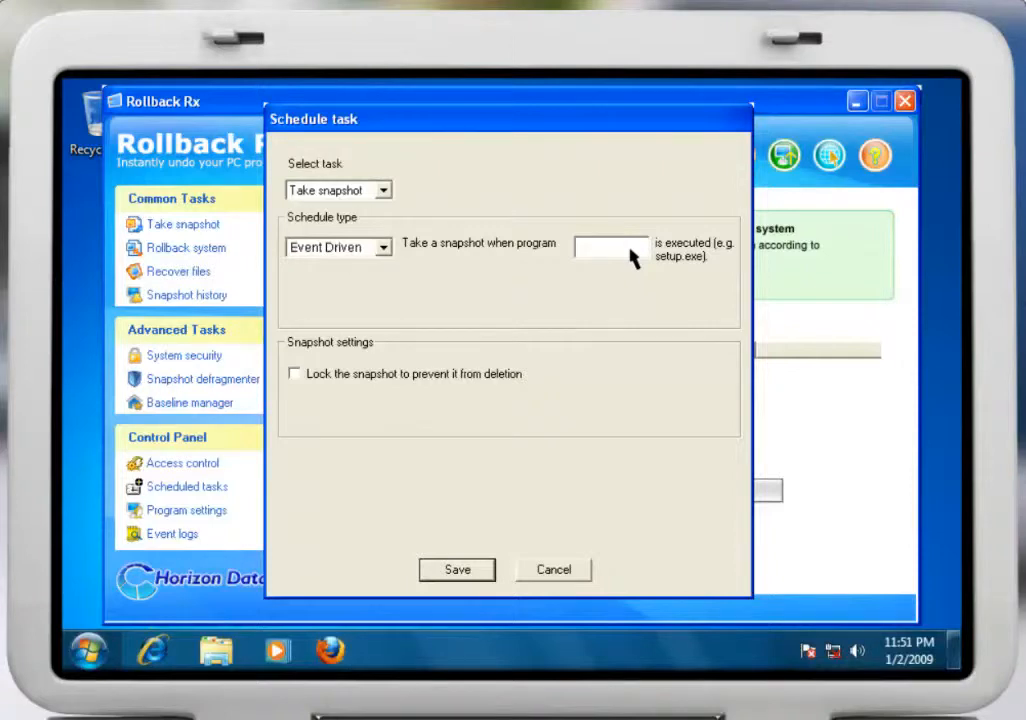
{"action": "type", "text": "Word.exe"}
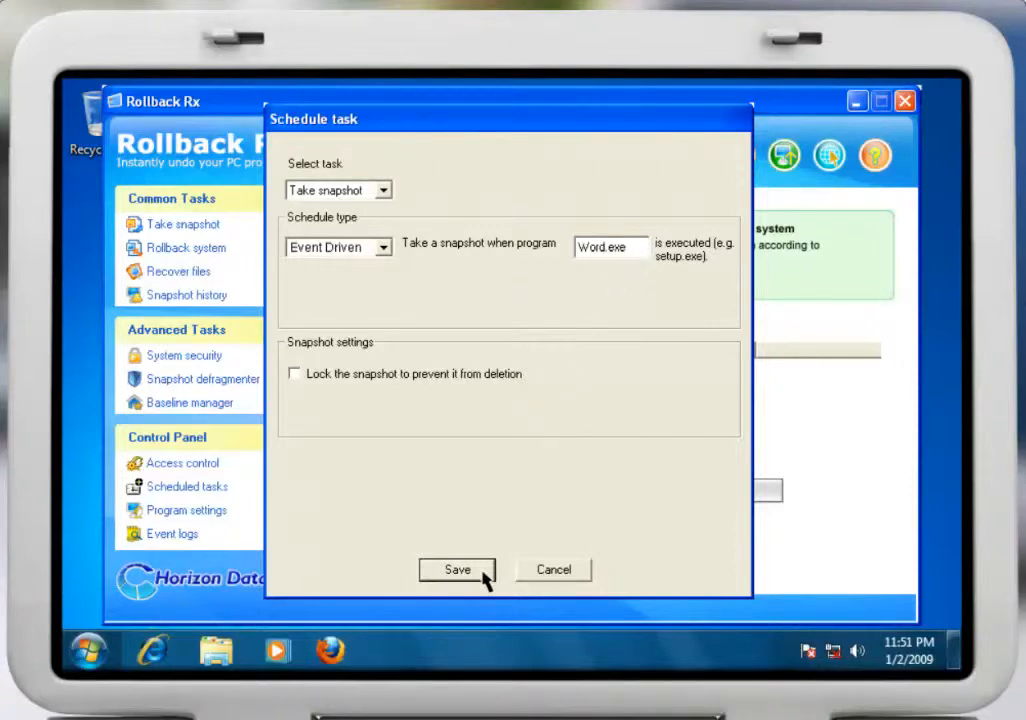
{"action": "left_click", "coordinate": [457, 569]}
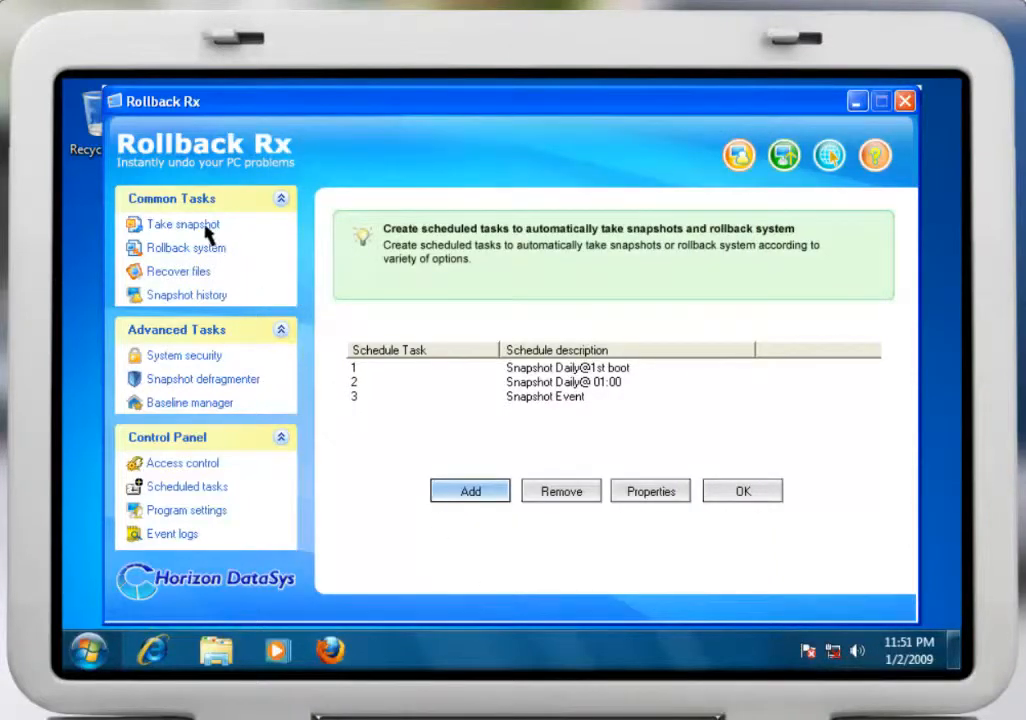
- Take a manual snapshot named 'Ninja Blaster Installed'
{"action": "left_click", "coordinate": [183, 223]}
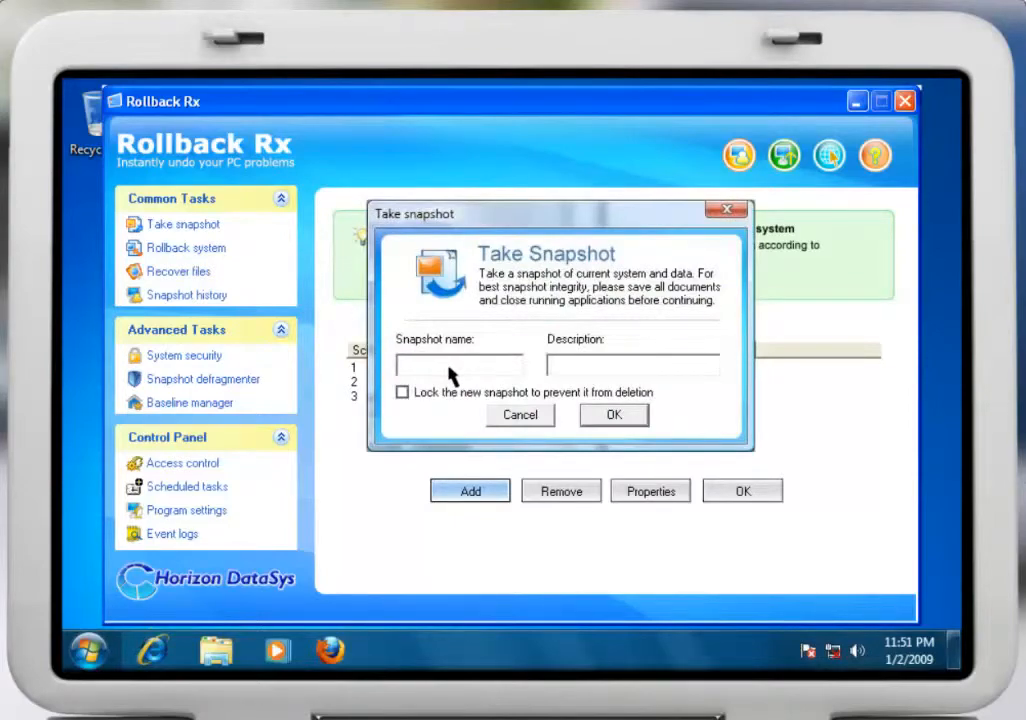
{"action": "type", "text": "Ninja Blaster Installed"}
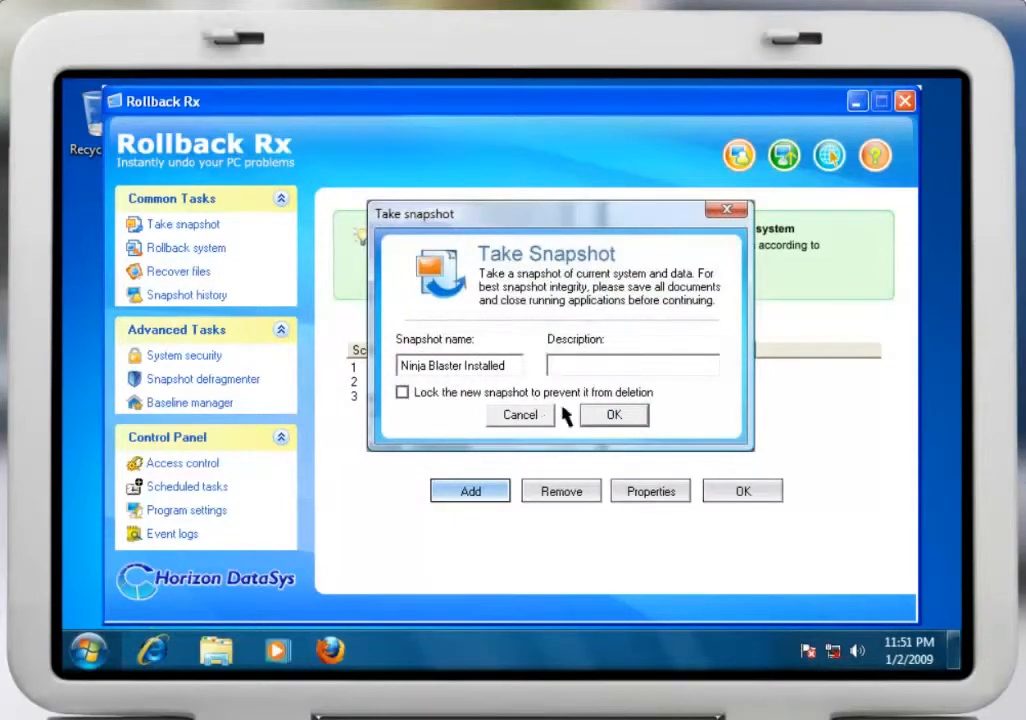
{"action": "left_click", "coordinate": [614, 415]}
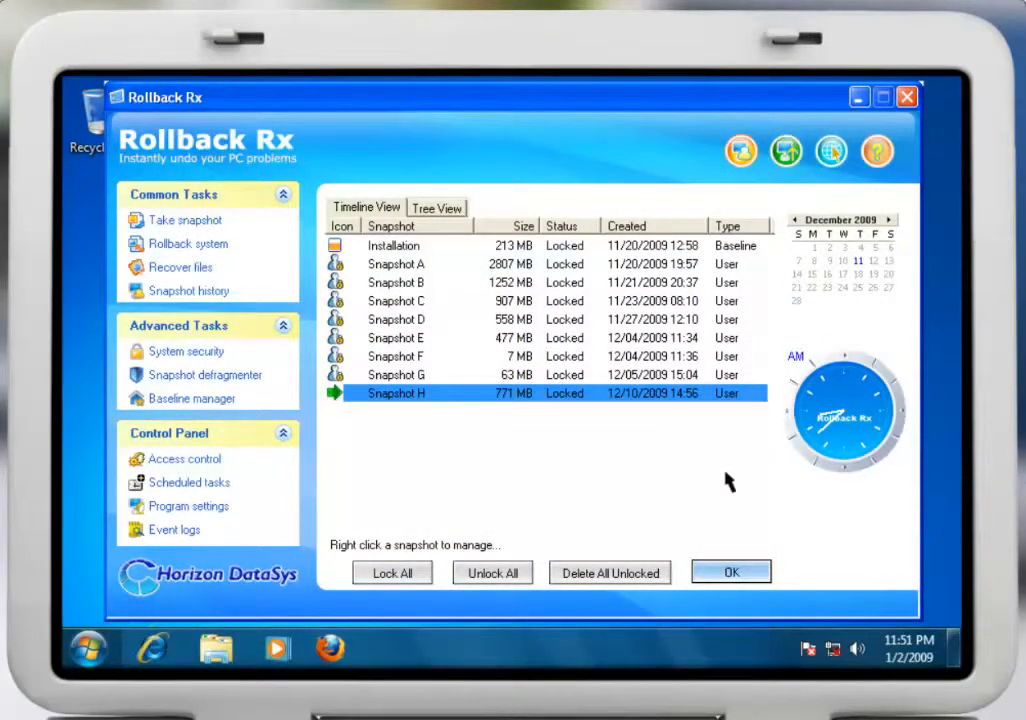
{"action": "mouse_move", "coordinate": [462, 330]}
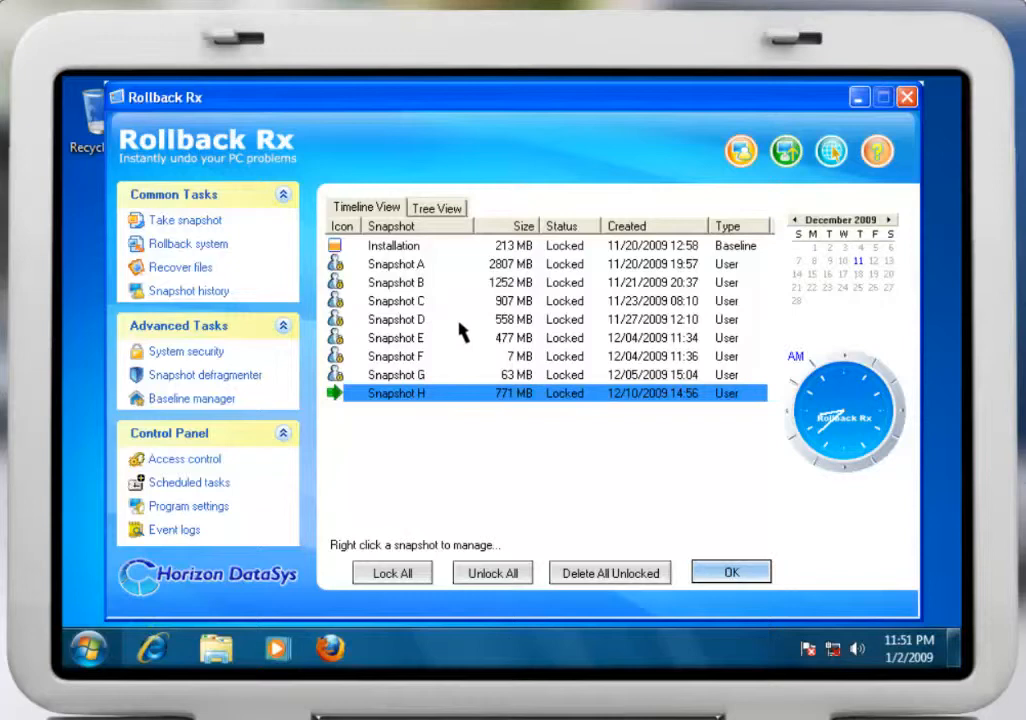
- Select Snapshot D in the history and roll the system back to it
{"action": "left_click", "coordinate": [396, 319]}
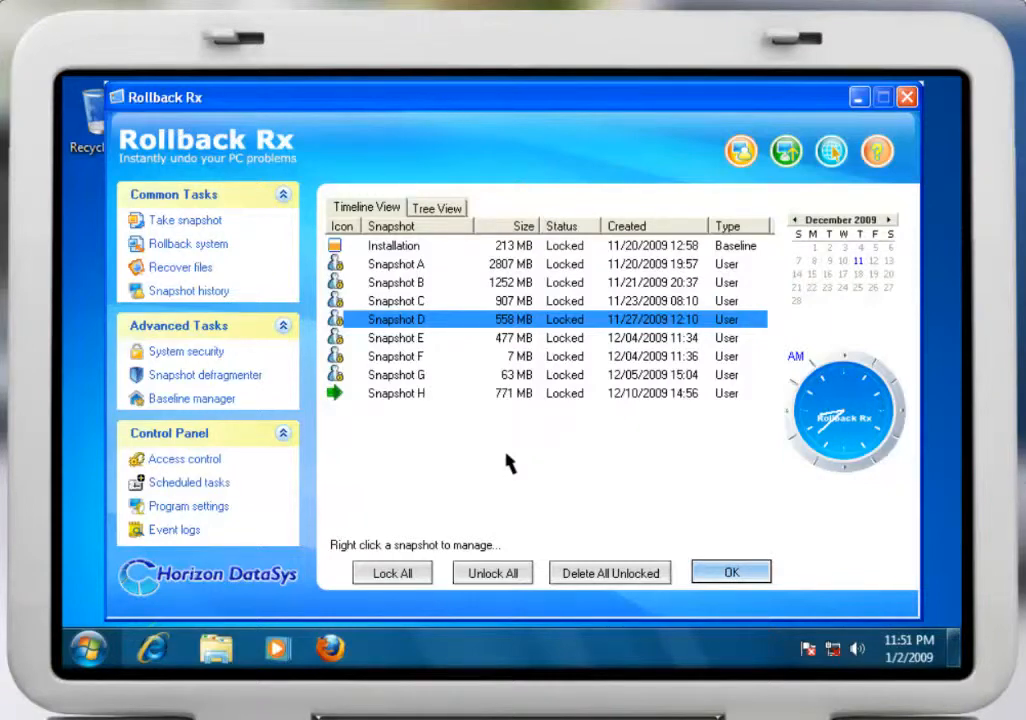
{"action": "mouse_move", "coordinate": [465, 390]}
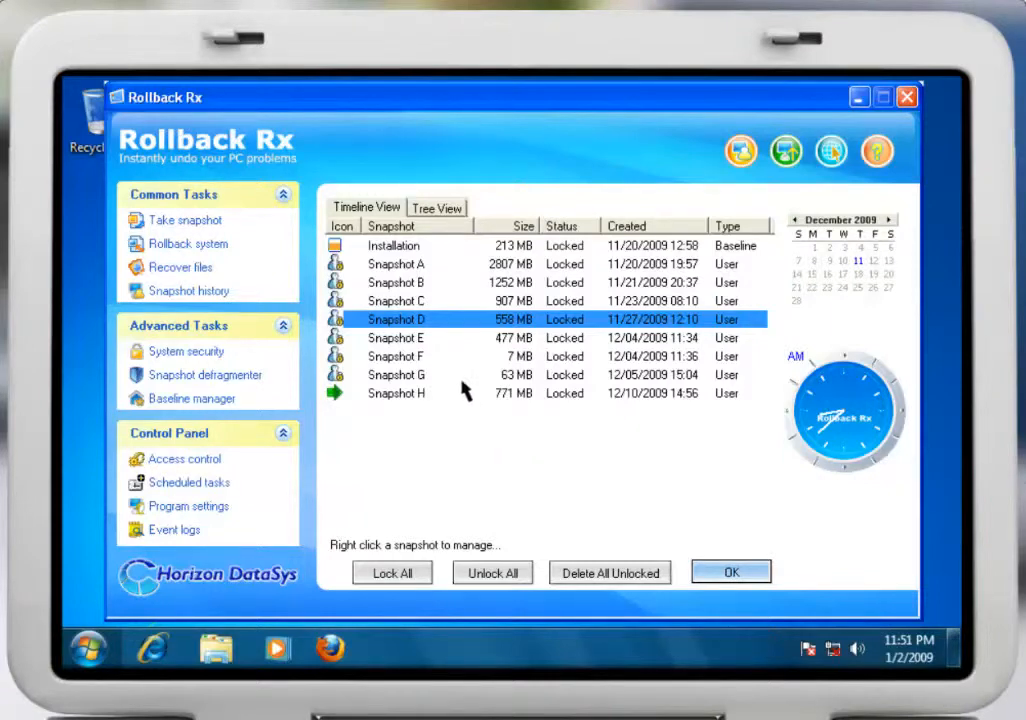
{"action": "left_click", "coordinate": [396, 375]}
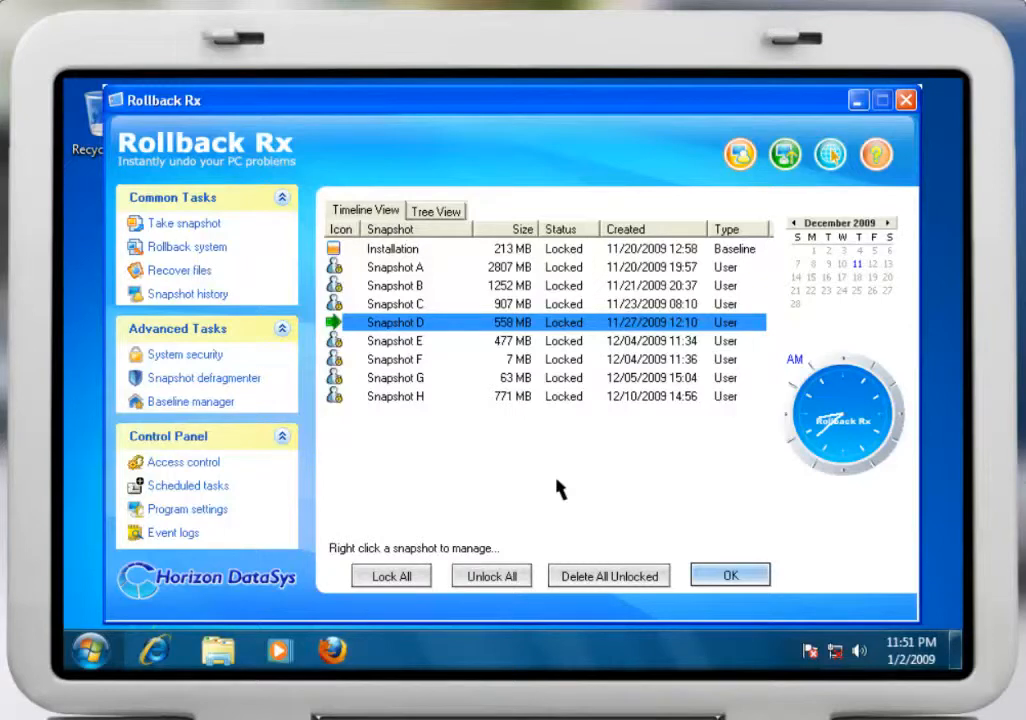
- Mount a snapshot as a virtual drive and copy BigCo Proposal 121609.doc into My Documents
{"action": "left_click", "coordinate": [181, 270]}
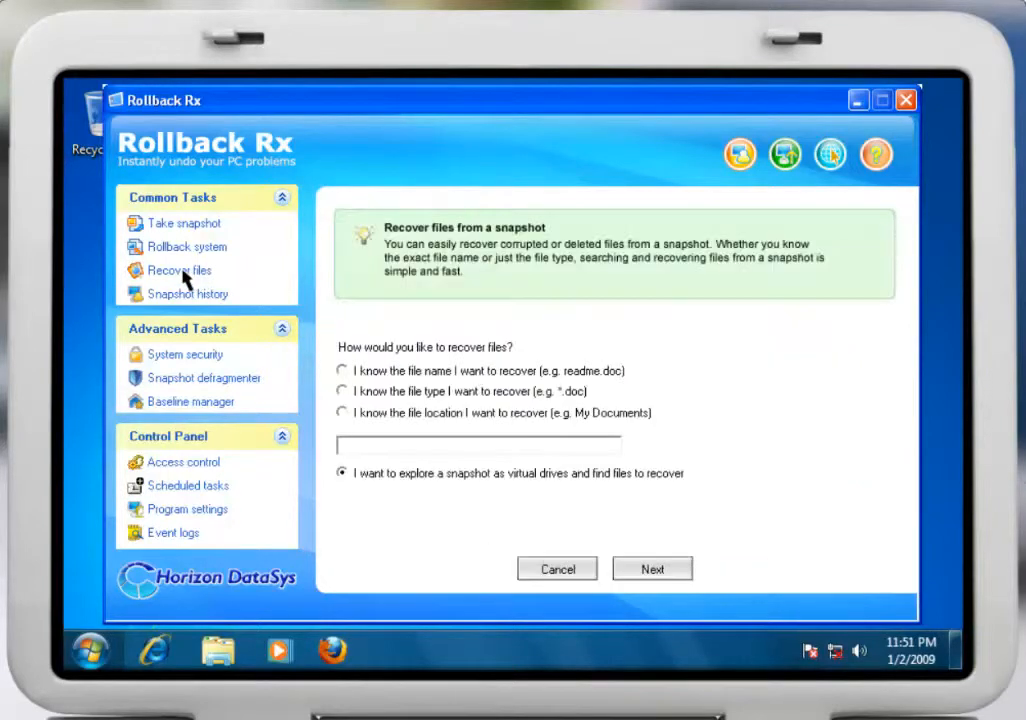
{"action": "mouse_move", "coordinate": [718, 398]}
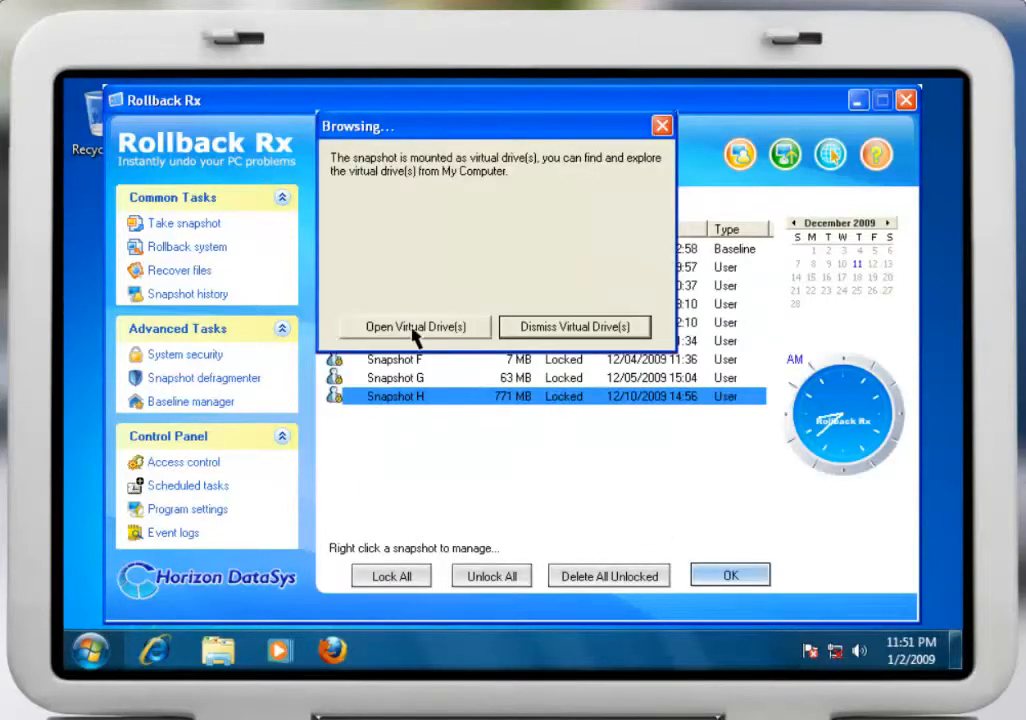
{"action": "left_click", "coordinate": [413, 327]}
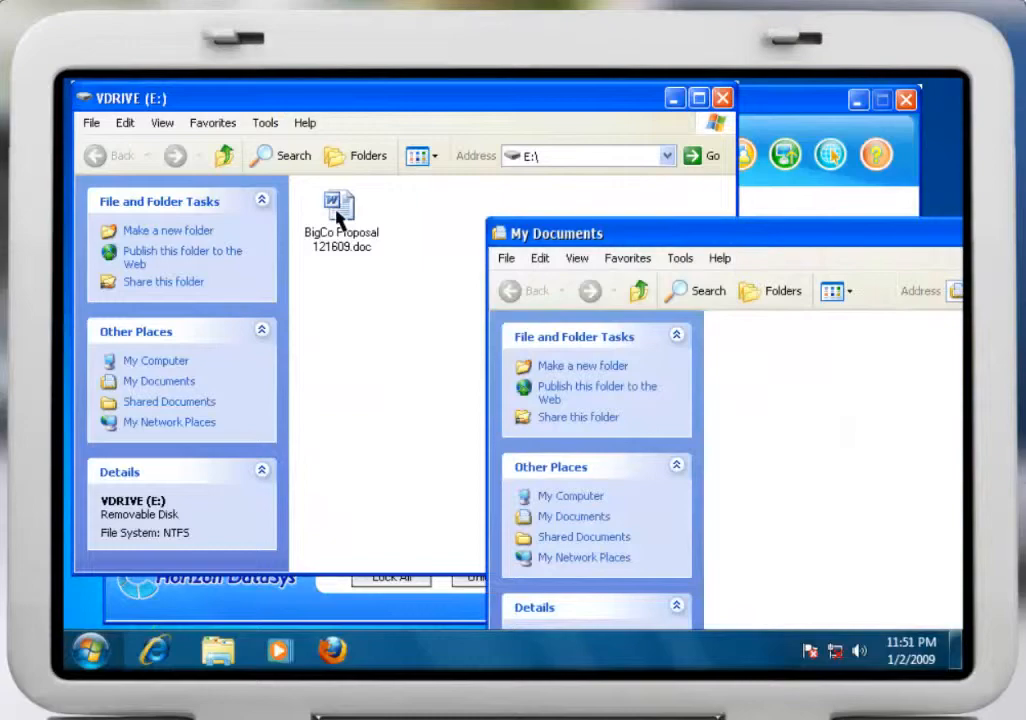
{"action": "left_click_drag", "start_coordinate": [340, 210], "coordinate": [775, 365]}
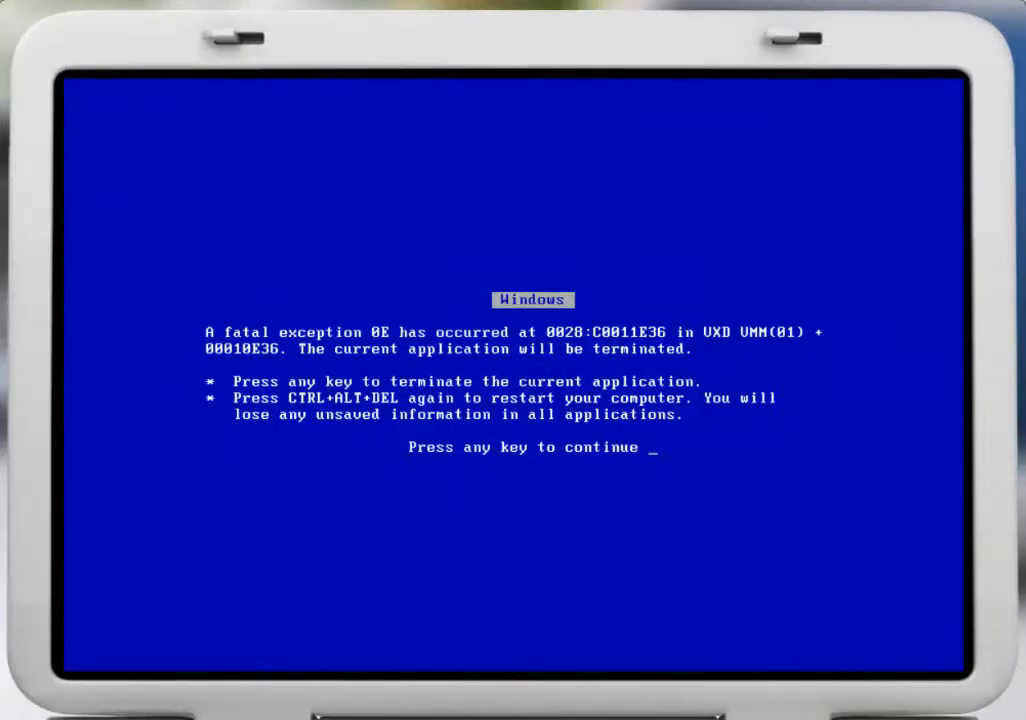
- Restart the crashed computer and press HOME to enter the boot subconsole
{"action": "key", "text": "ctrl+alt+delete"}
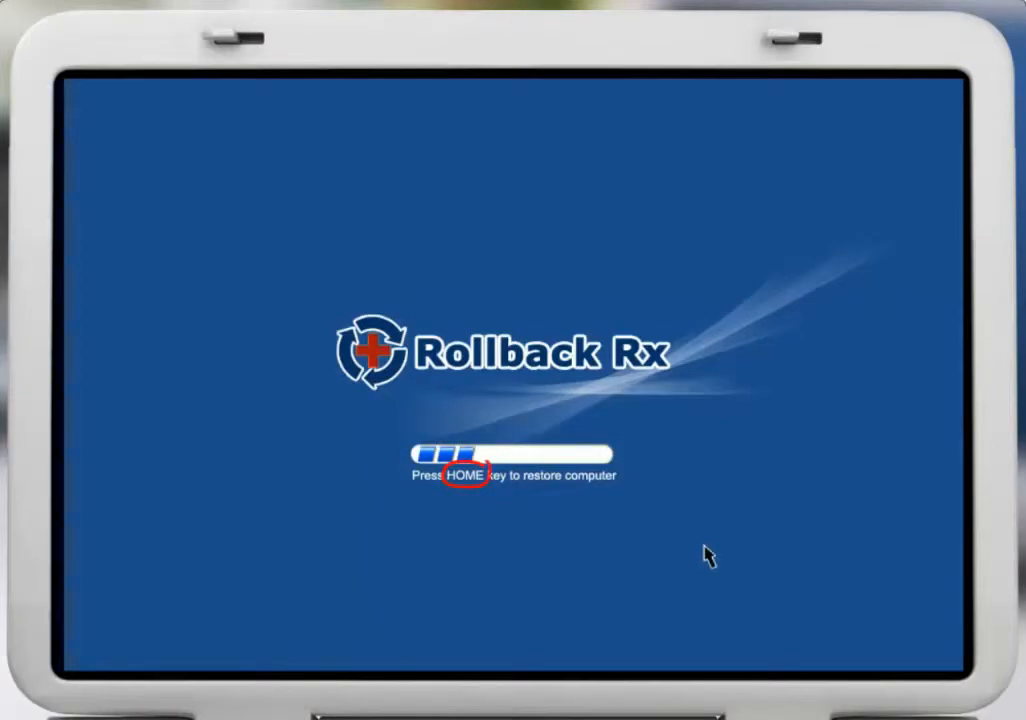
{"action": "key", "text": "home"}
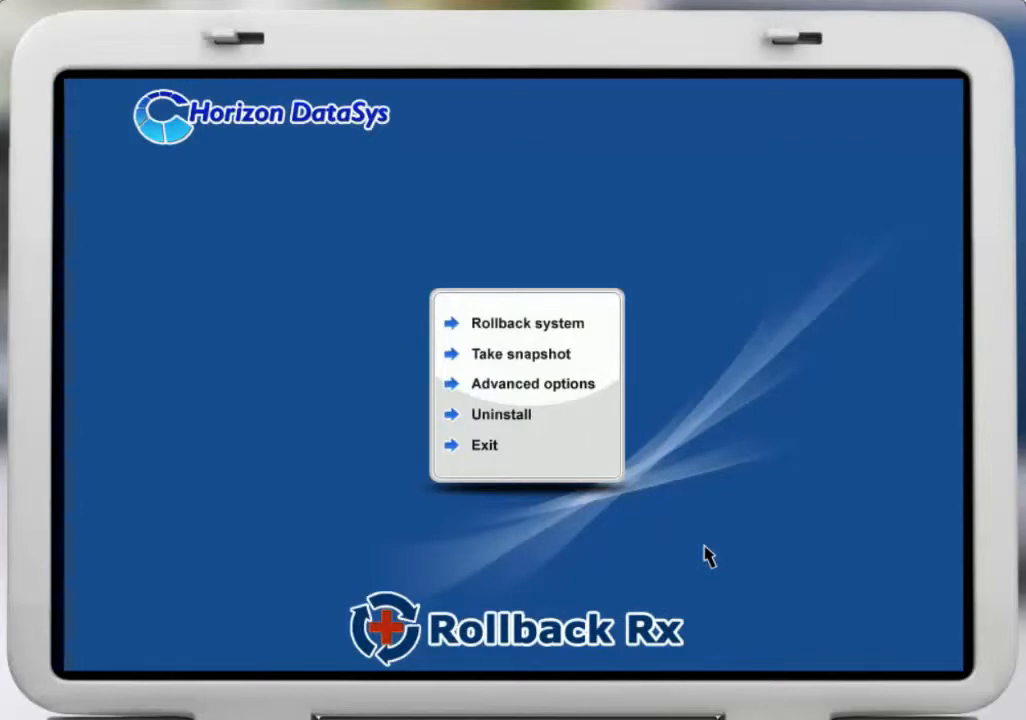
{"action": "mouse_move", "coordinate": [595, 507]}
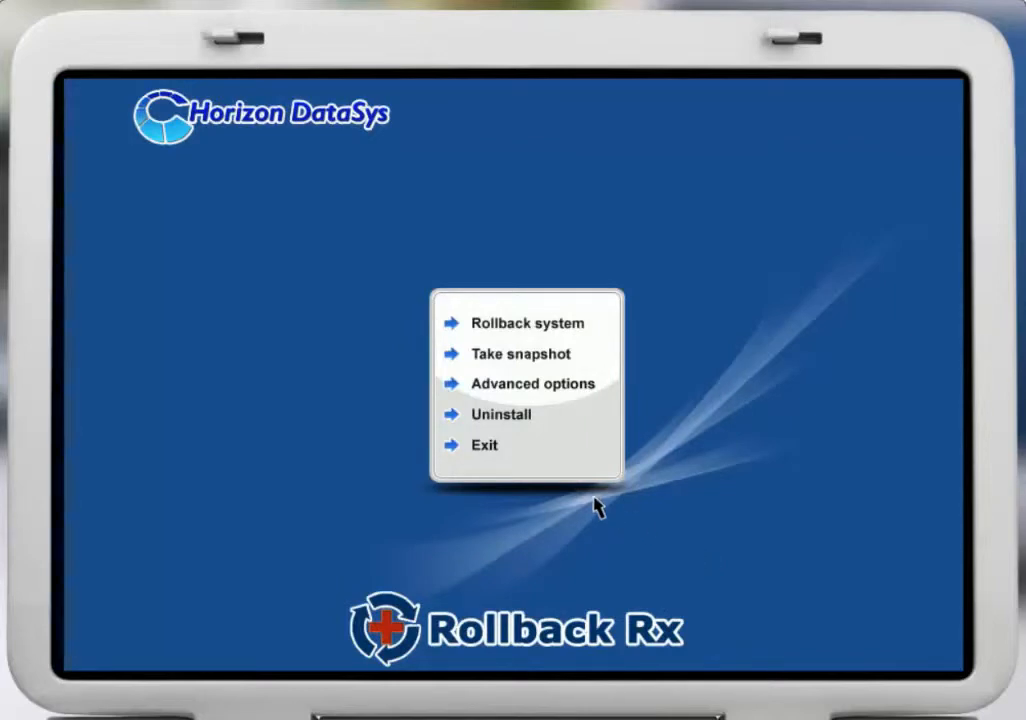
{"action": "mouse_move", "coordinate": [600, 330]}
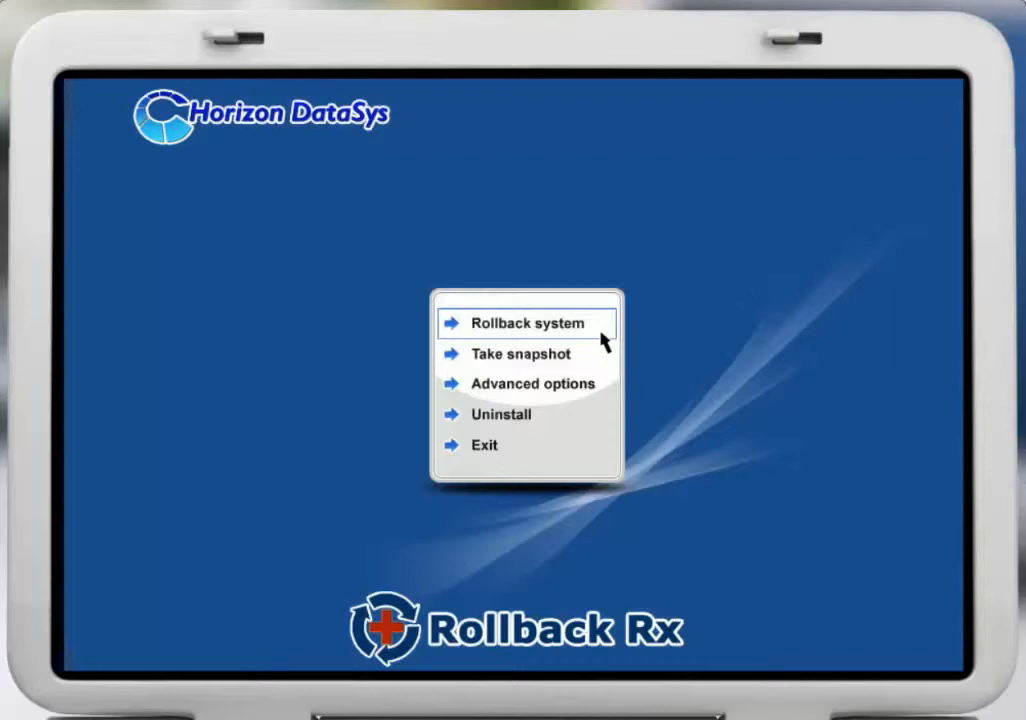
- Take 'Snapshot I' with description 'Graphics applications install' from the console
{"action": "left_click", "coordinate": [521, 353]}
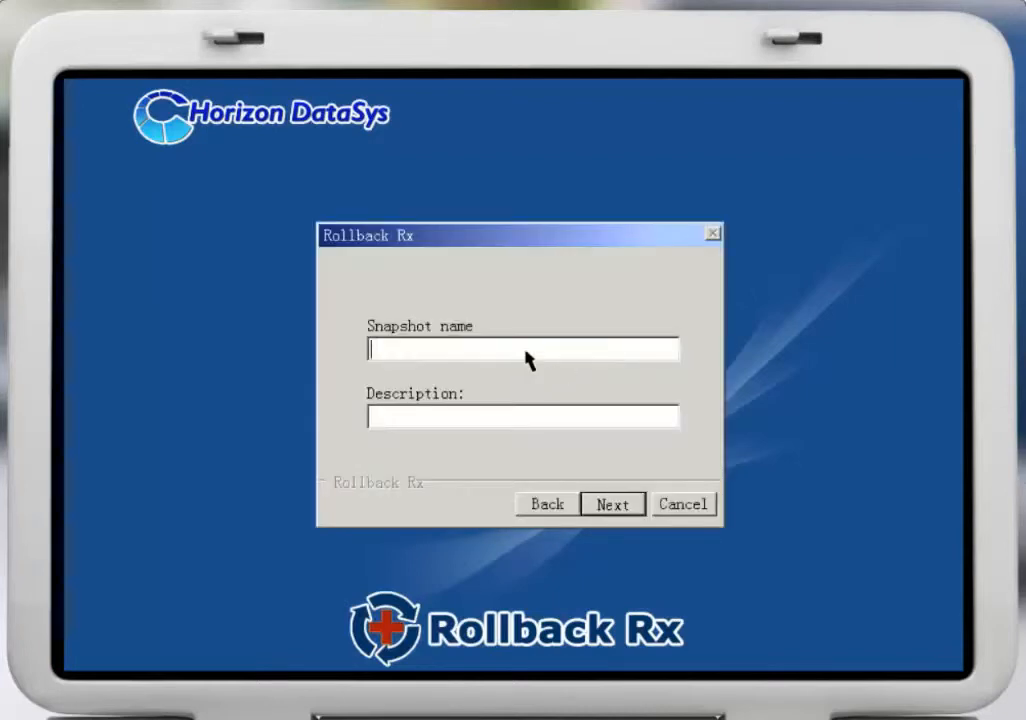
{"action": "type", "text": "Snapshot I"}
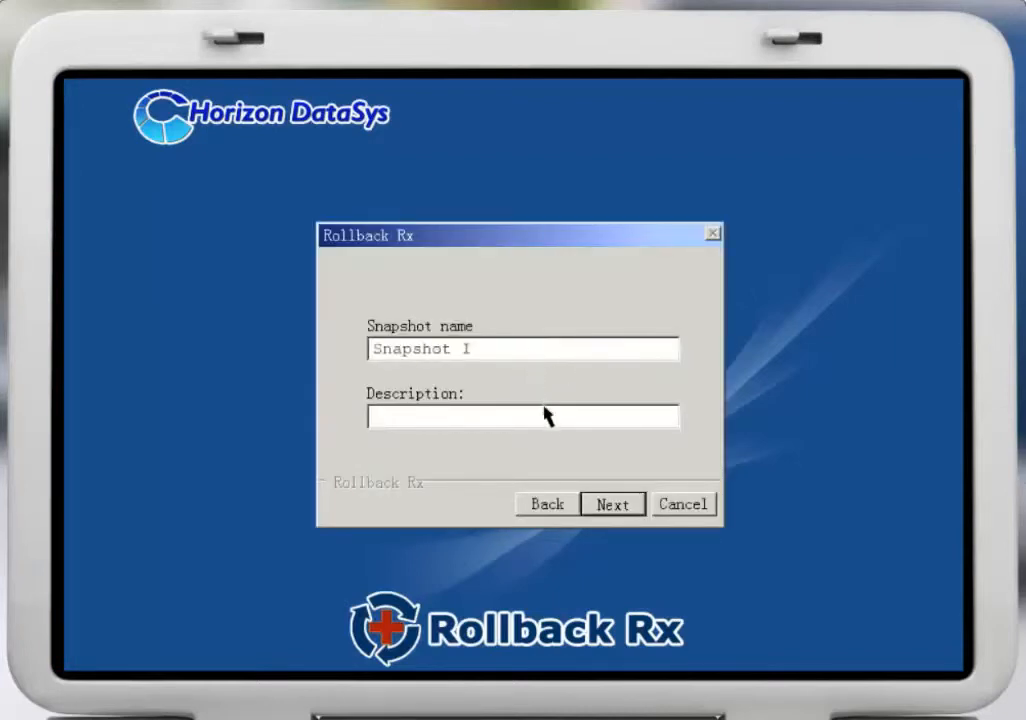
{"action": "type", "text": "Graphics applications install"}
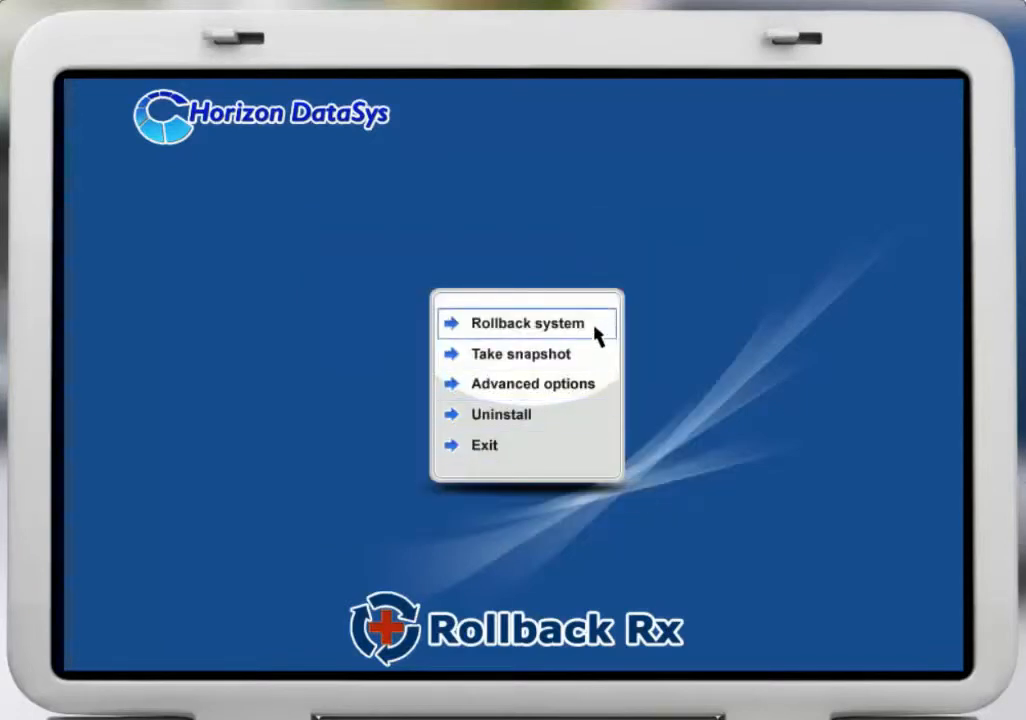
- Roll back to Snapshot H, then copy BigCo Proposal 121609.doc from VDRIVE (E:) to My Documents
{"action": "left_click", "coordinate": [523, 323]}
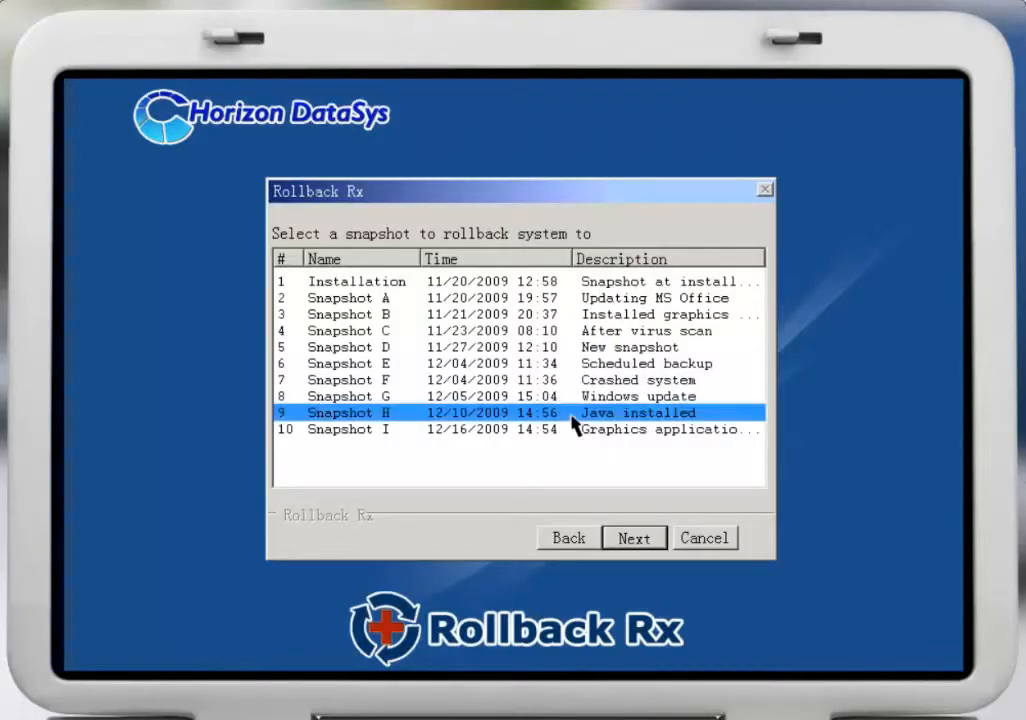
{"action": "left_click", "coordinate": [633, 538]}
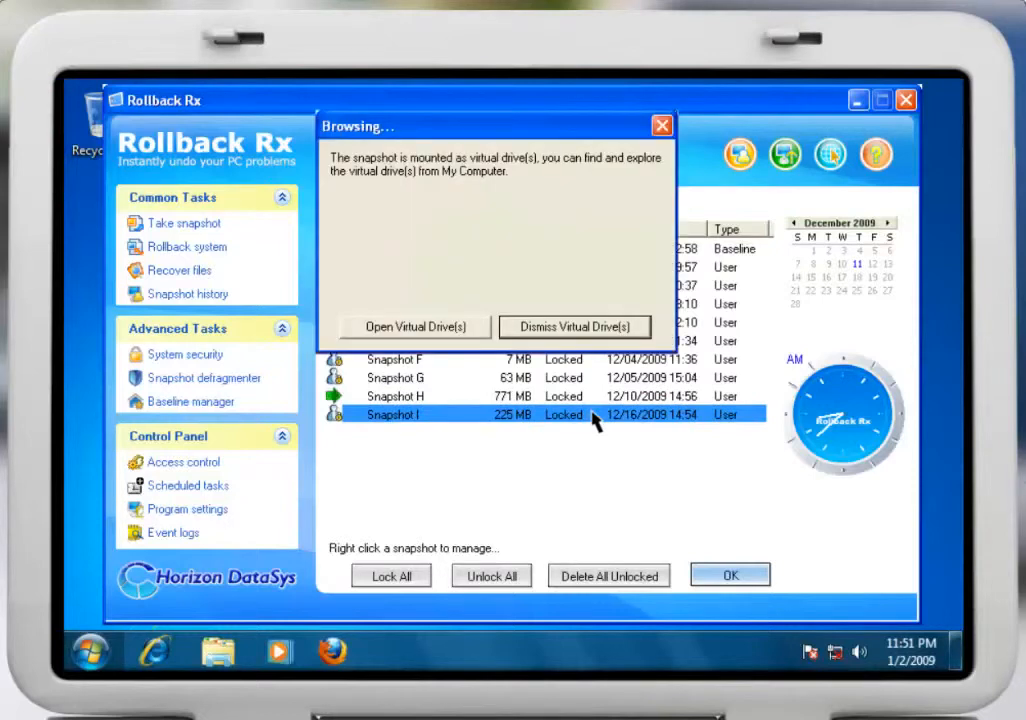
{"action": "left_click", "coordinate": [413, 326]}
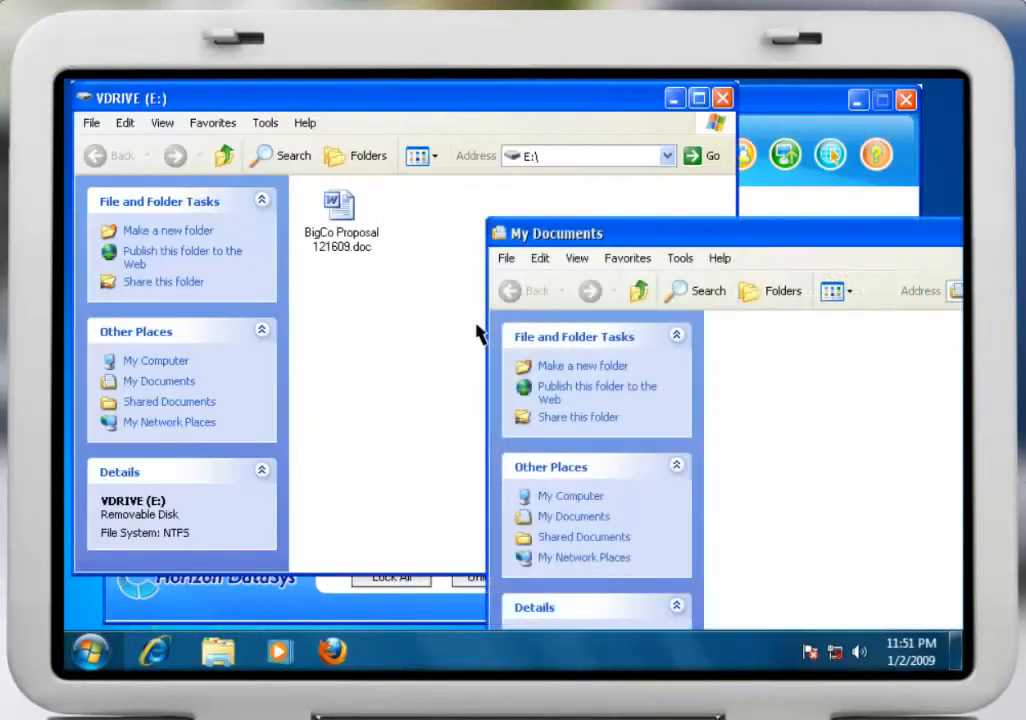
{"action": "left_click_drag", "start_coordinate": [340, 205], "coordinate": [675, 335]}
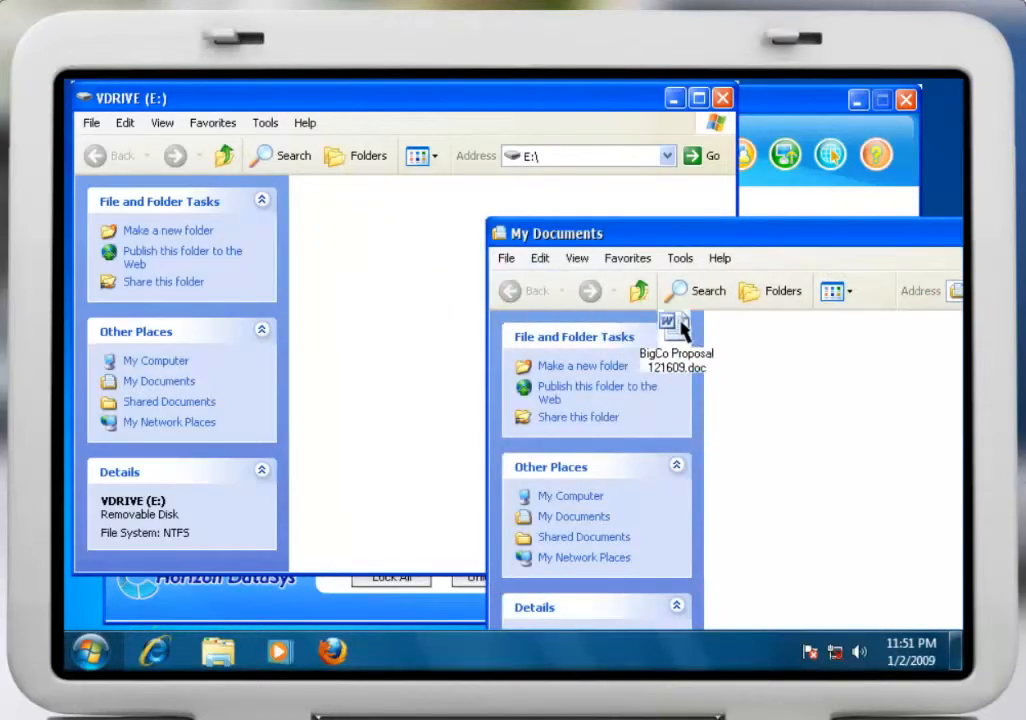